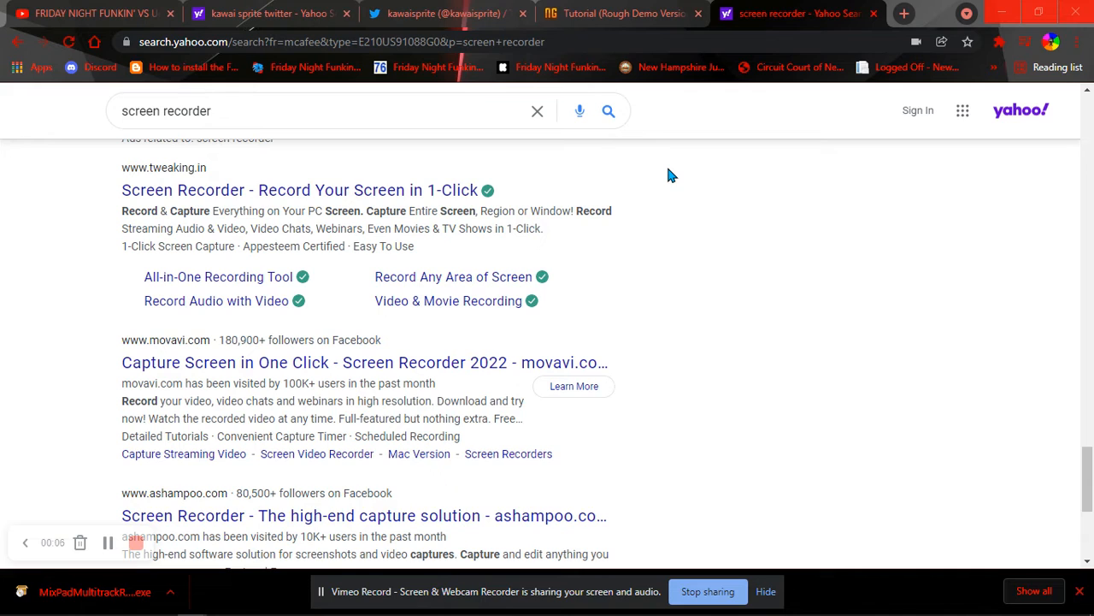
mouse_move(819, 236)
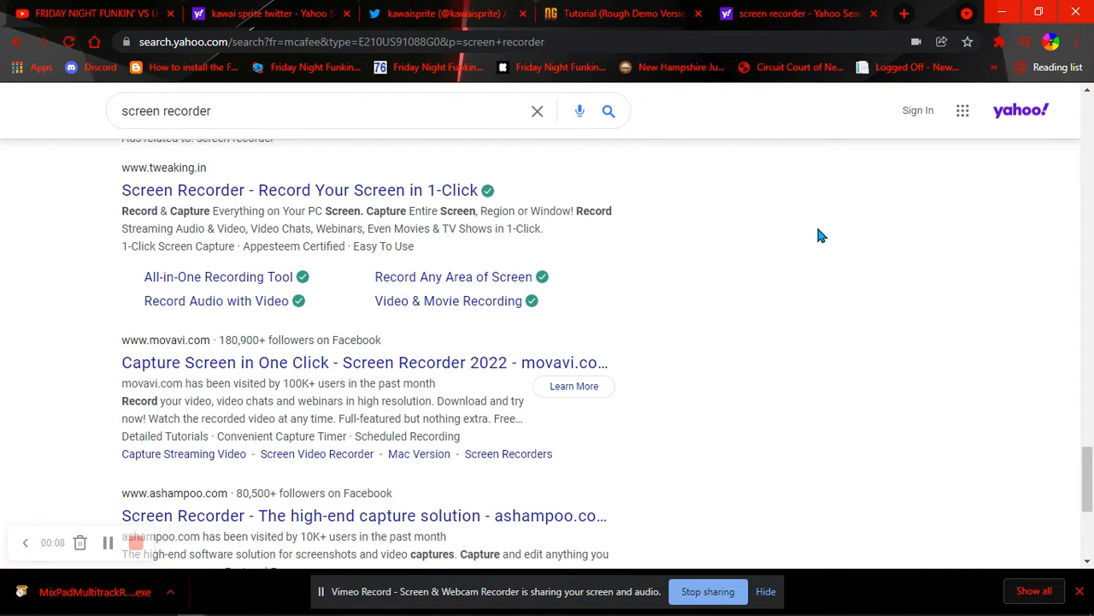
mouse_move(658, 363)
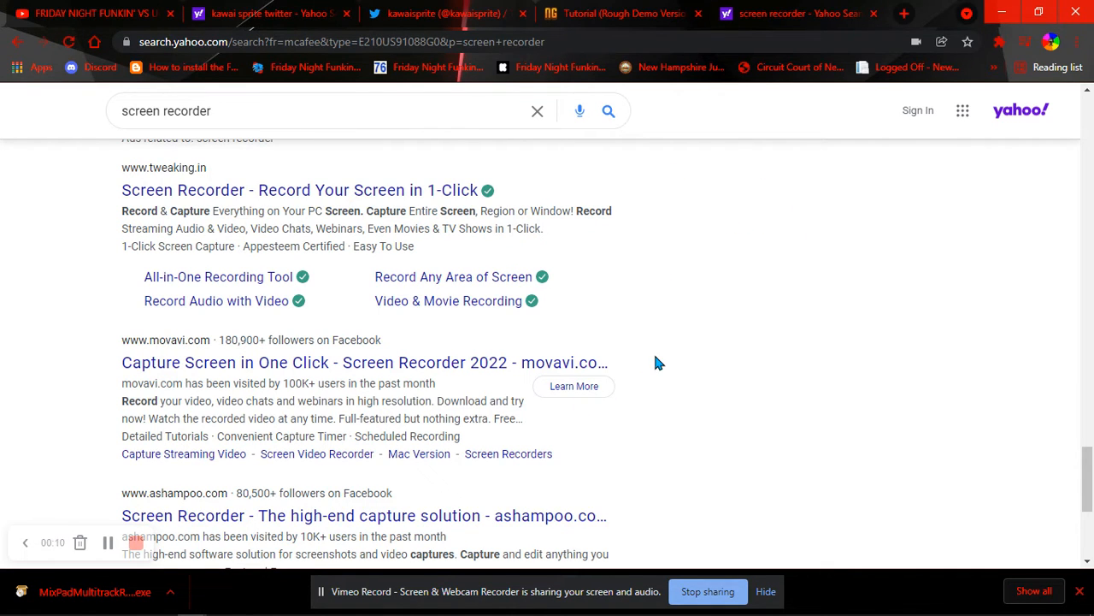
mouse_move(705, 392)
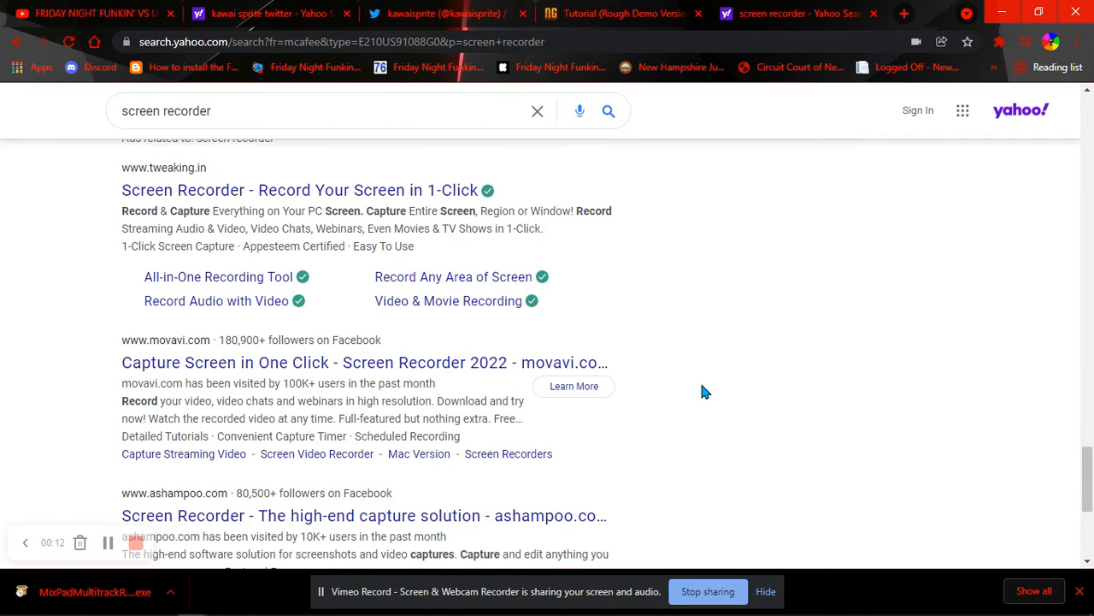
mouse_move(763, 320)
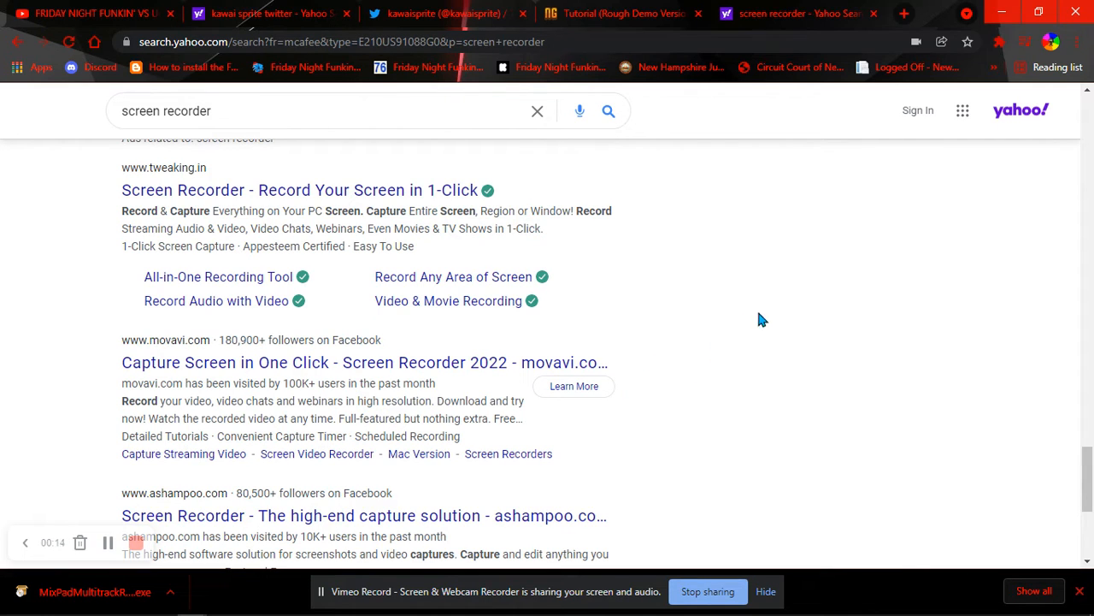
mouse_move(691, 293)
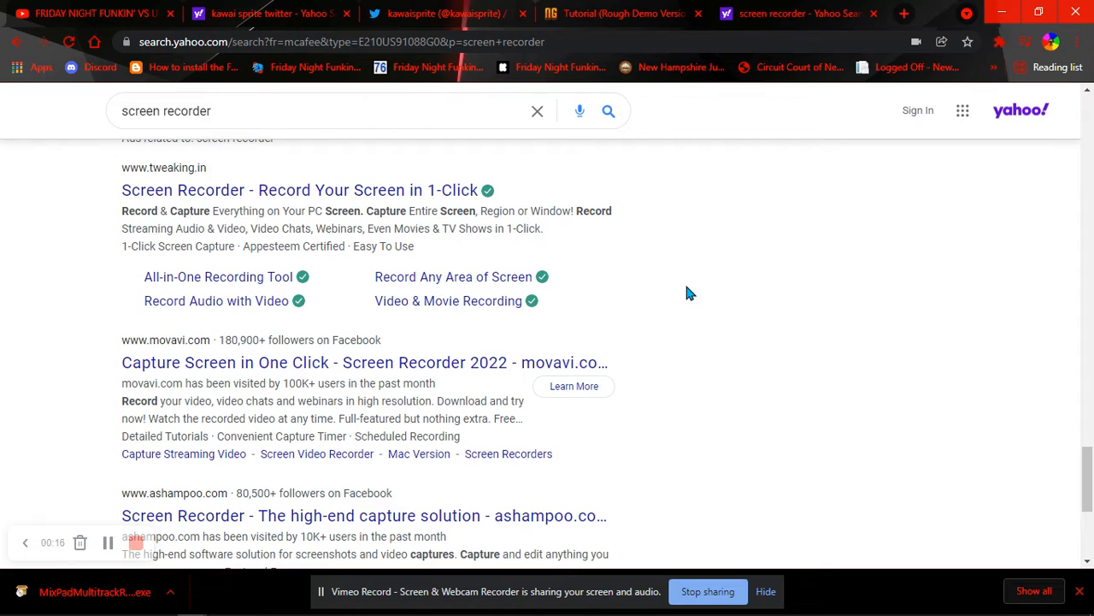
mouse_move(714, 301)
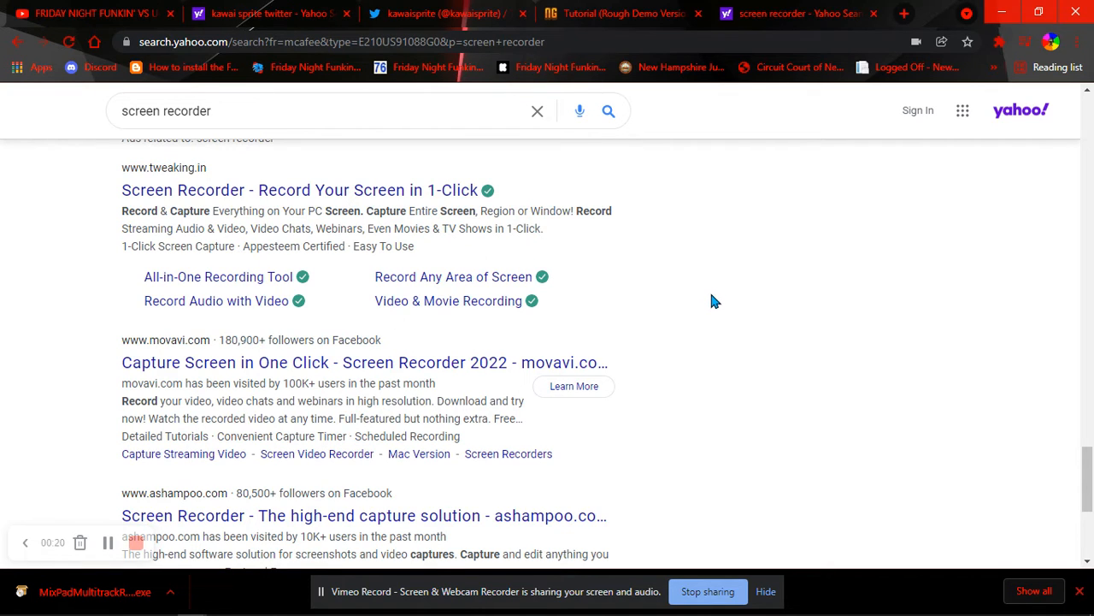
mouse_move(886, 240)
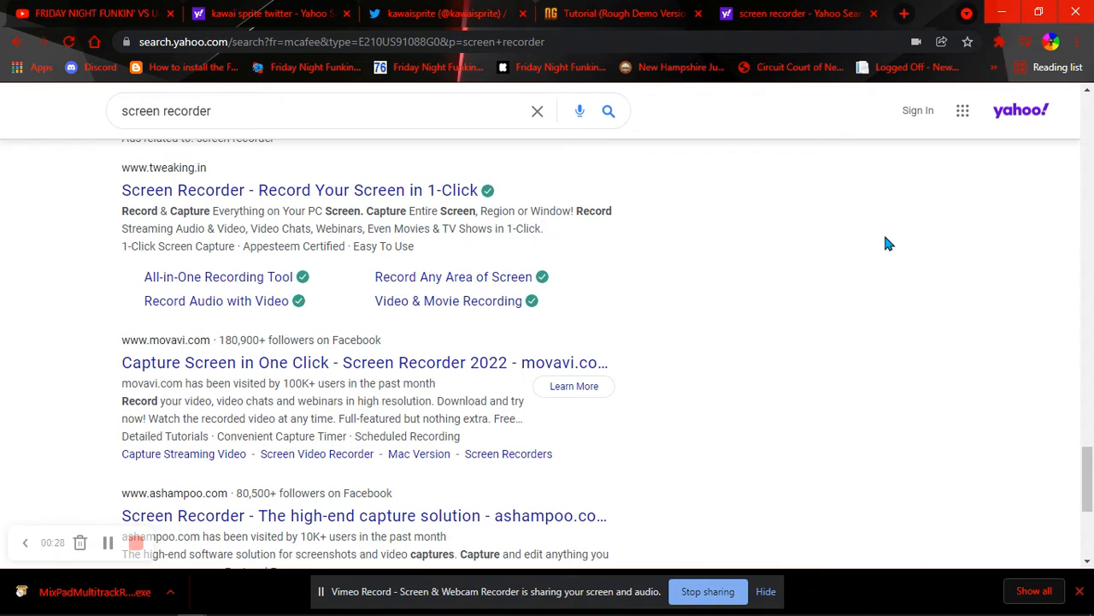
mouse_move(891, 246)
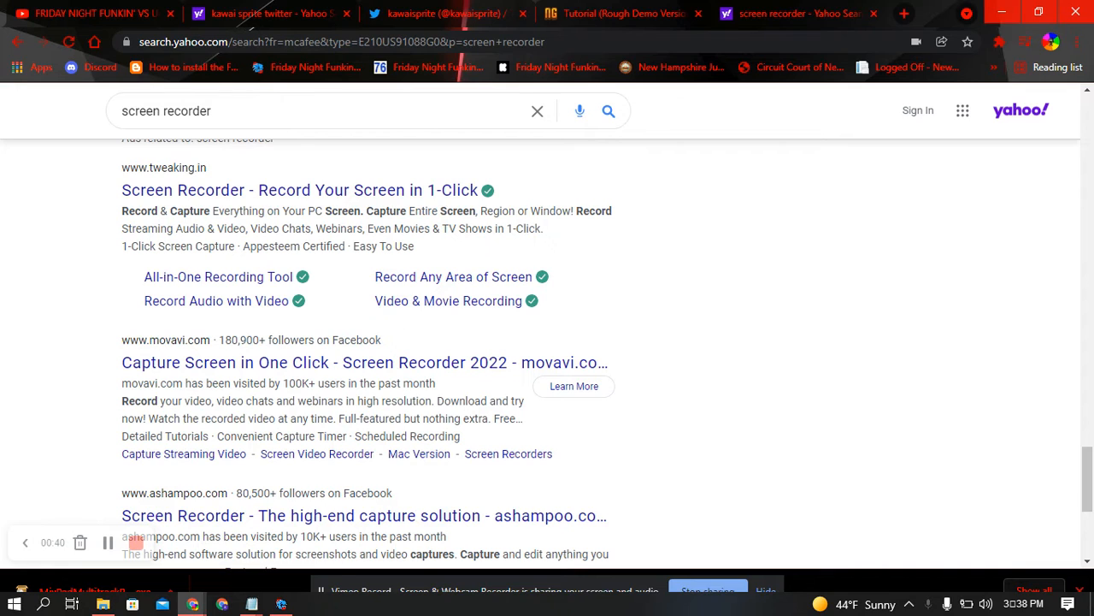
mouse_move(489, 579)
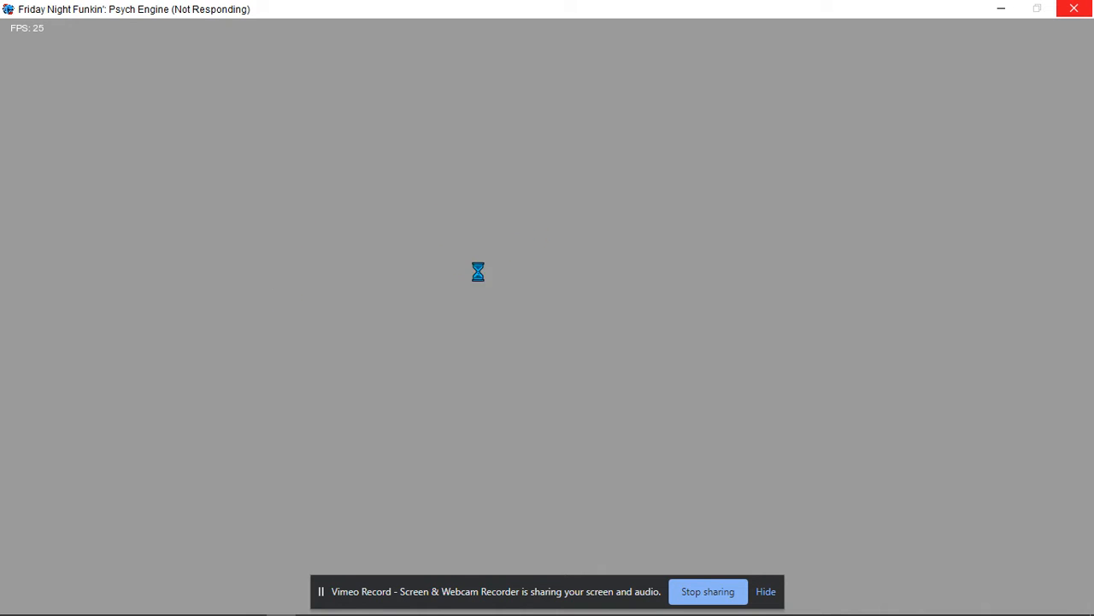
mouse_move(390, 221)
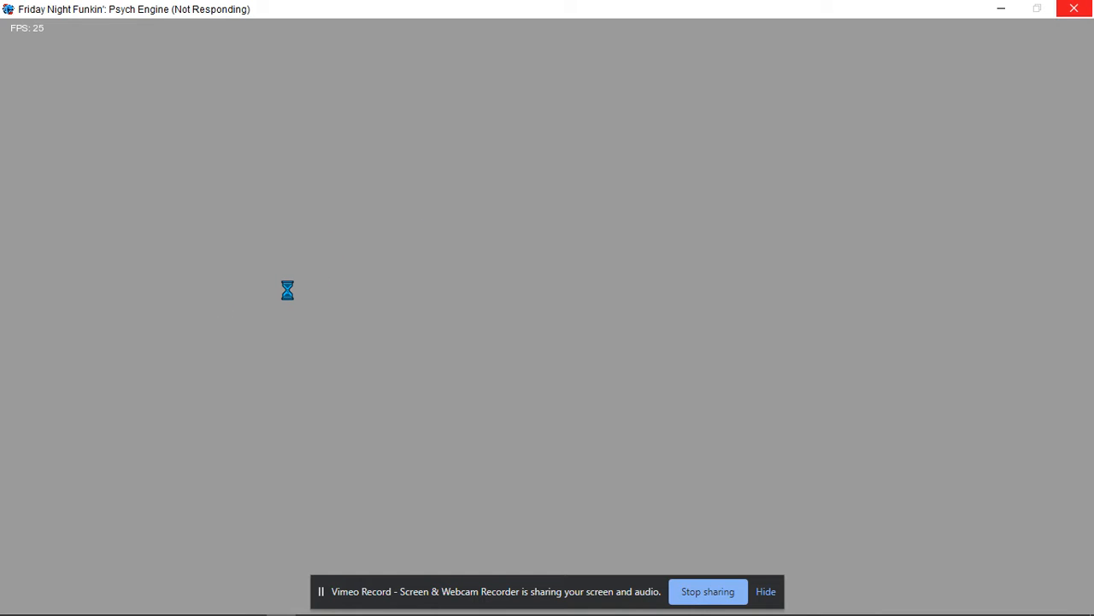
mouse_move(311, 313)
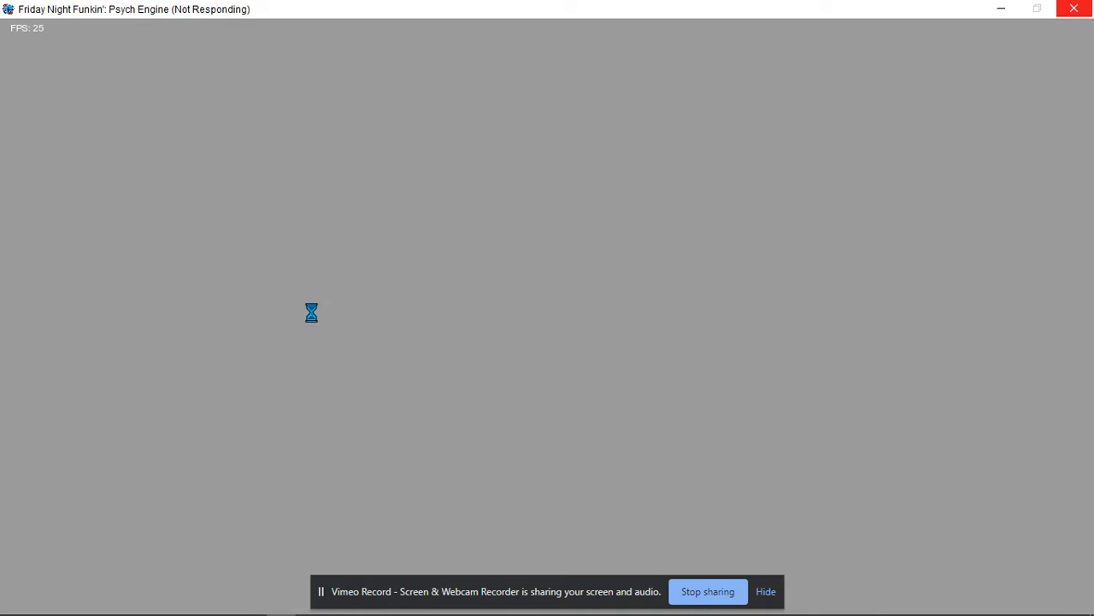
mouse_move(396, 38)
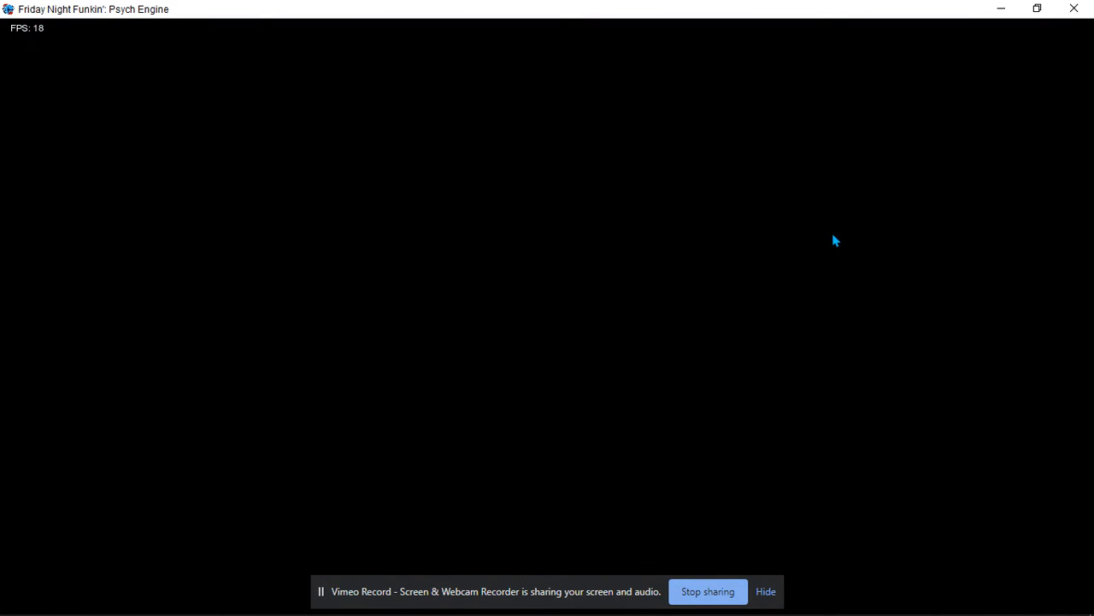
mouse_move(828, 200)
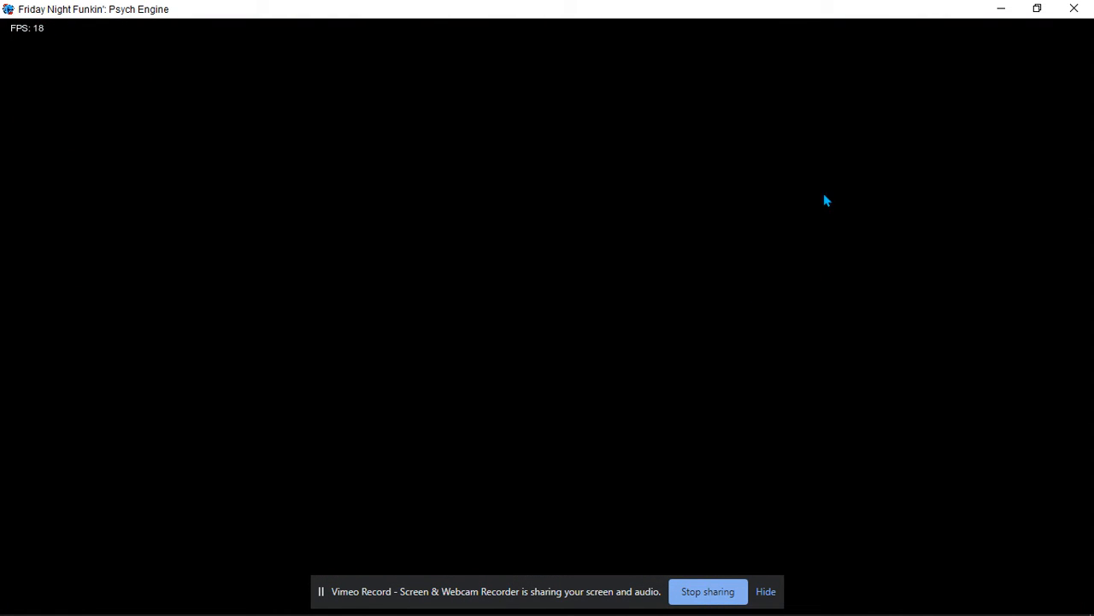
mouse_move(838, 186)
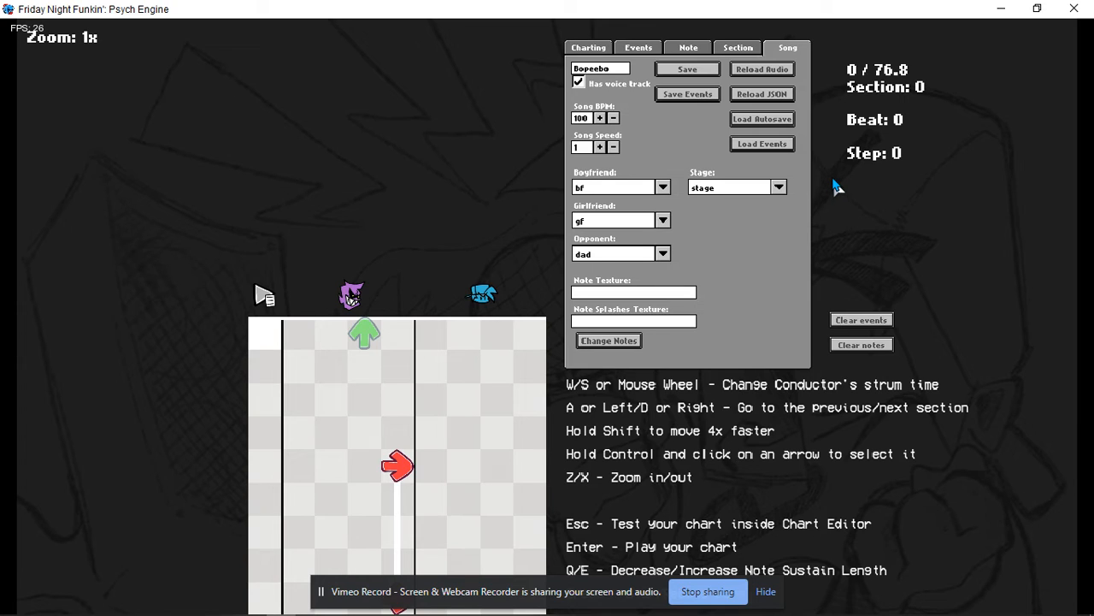
mouse_move(790, 184)
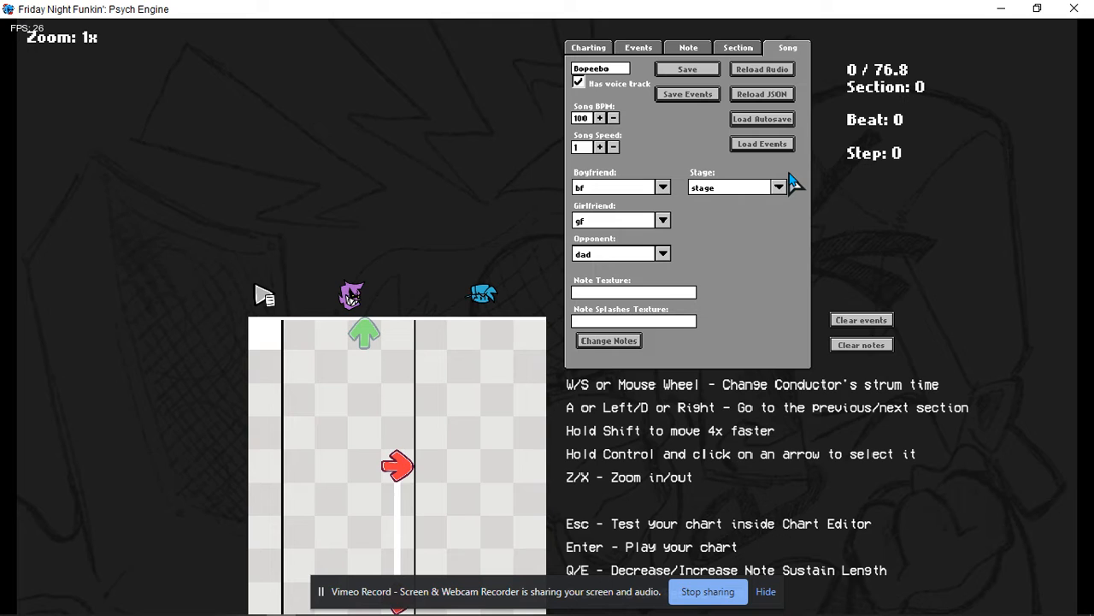
mouse_move(566, 322)
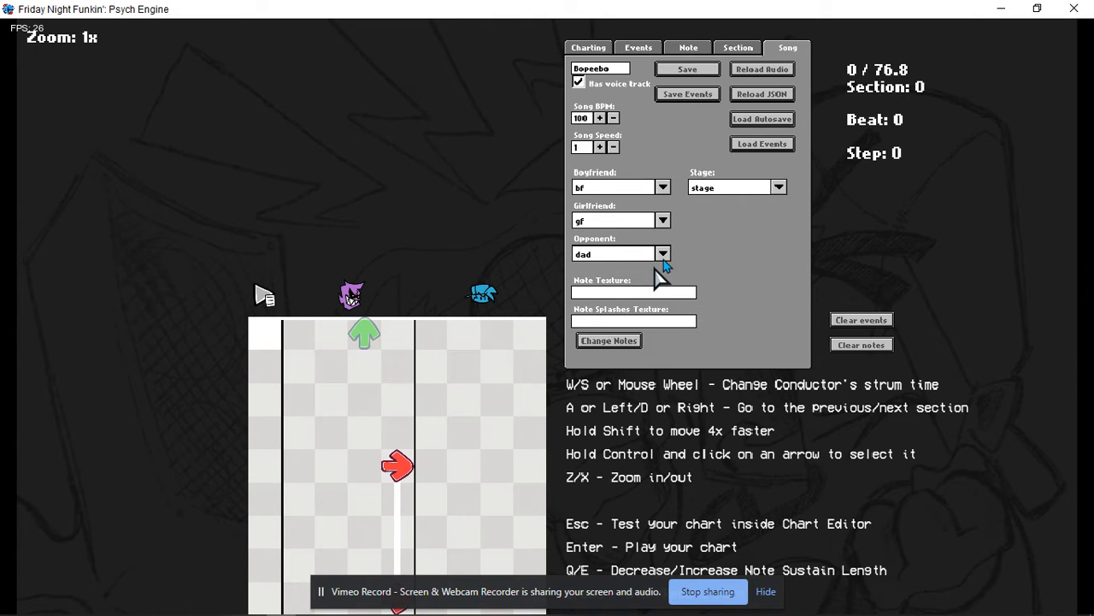
Step: Set Goober as Bopeebo's opponent character in place of dad and start playing the chart
left_click(664, 253)
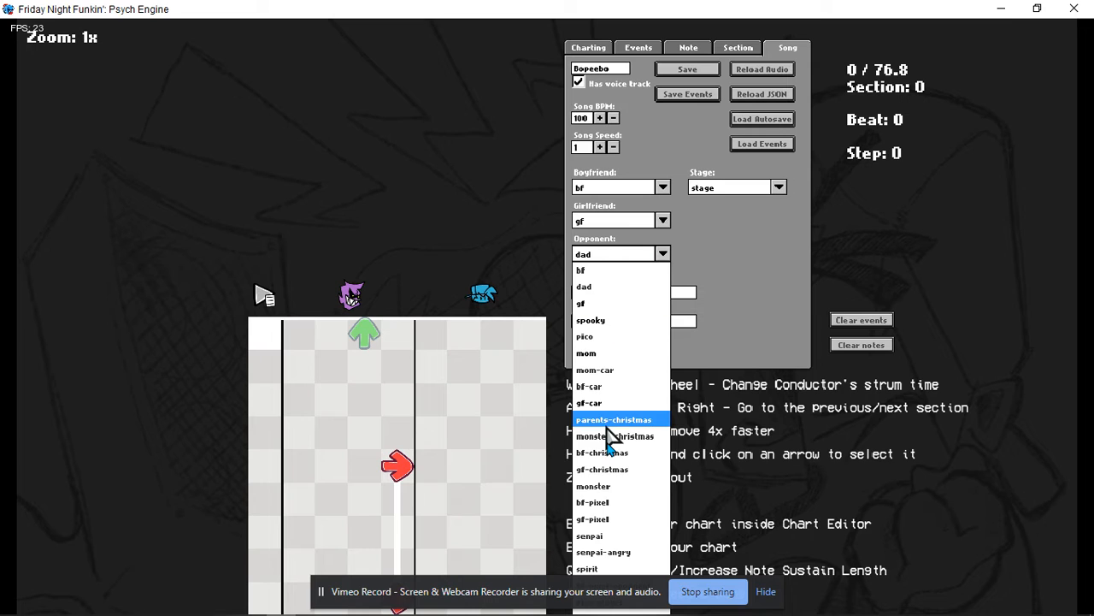
scroll("down", 3)
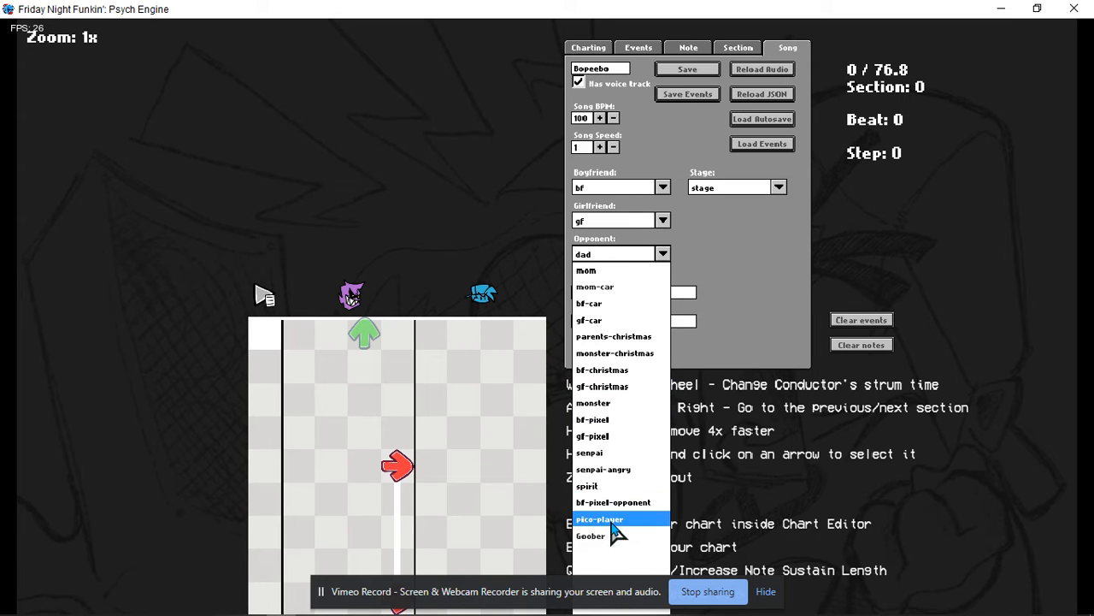
left_click(591, 535)
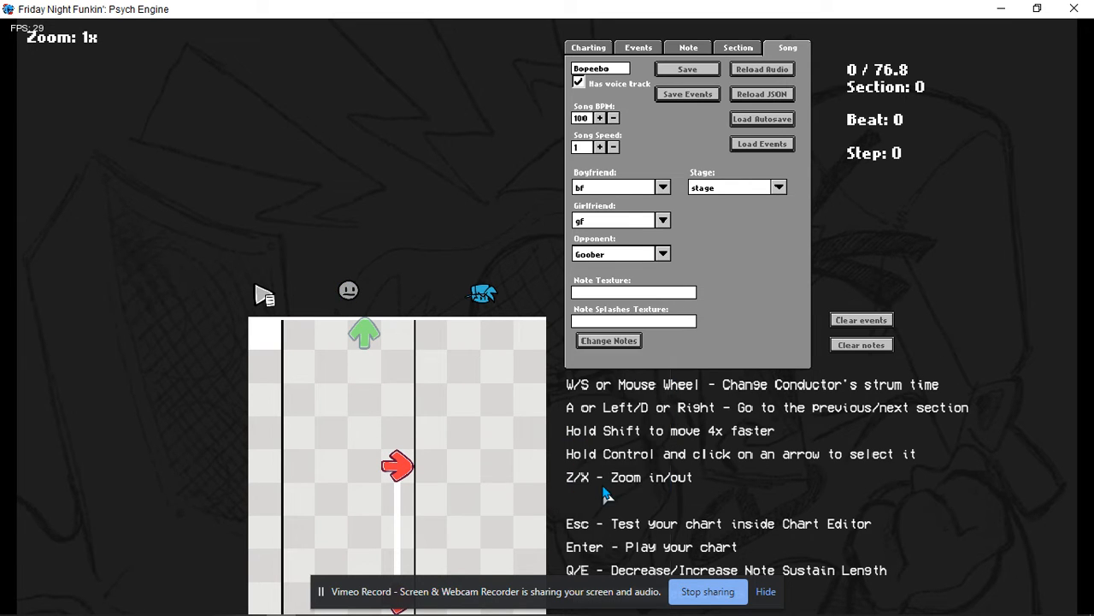
key("Escape")
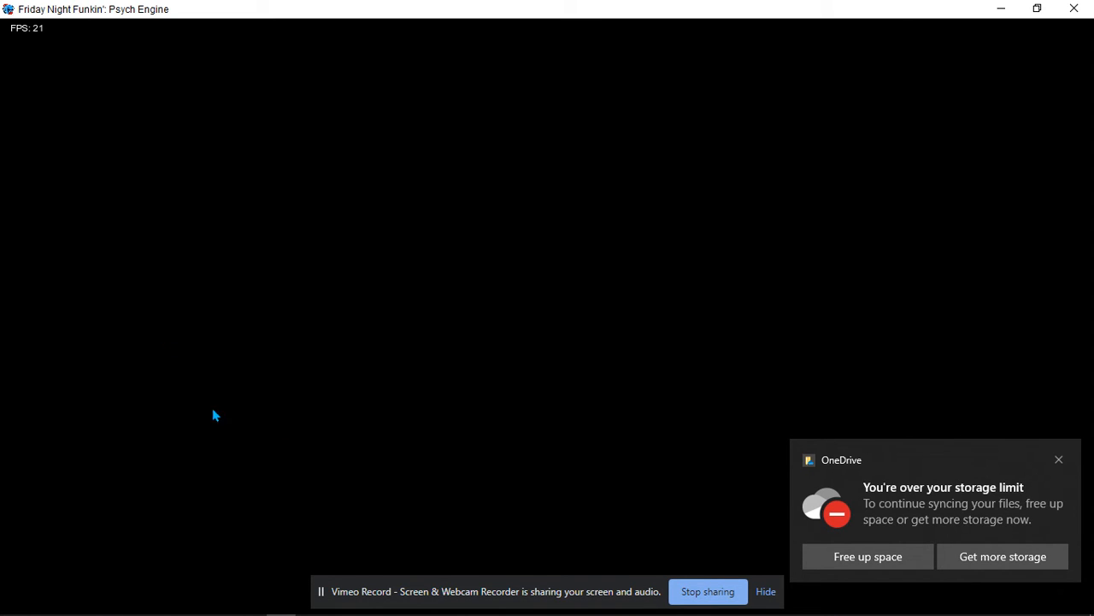
mouse_move(324, 299)
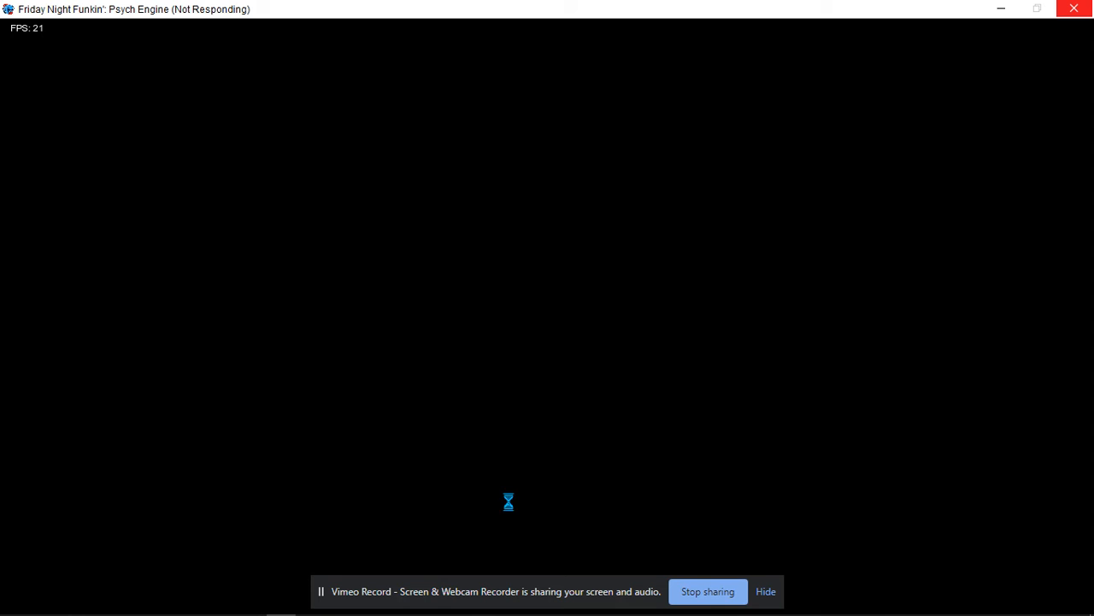
mouse_move(574, 137)
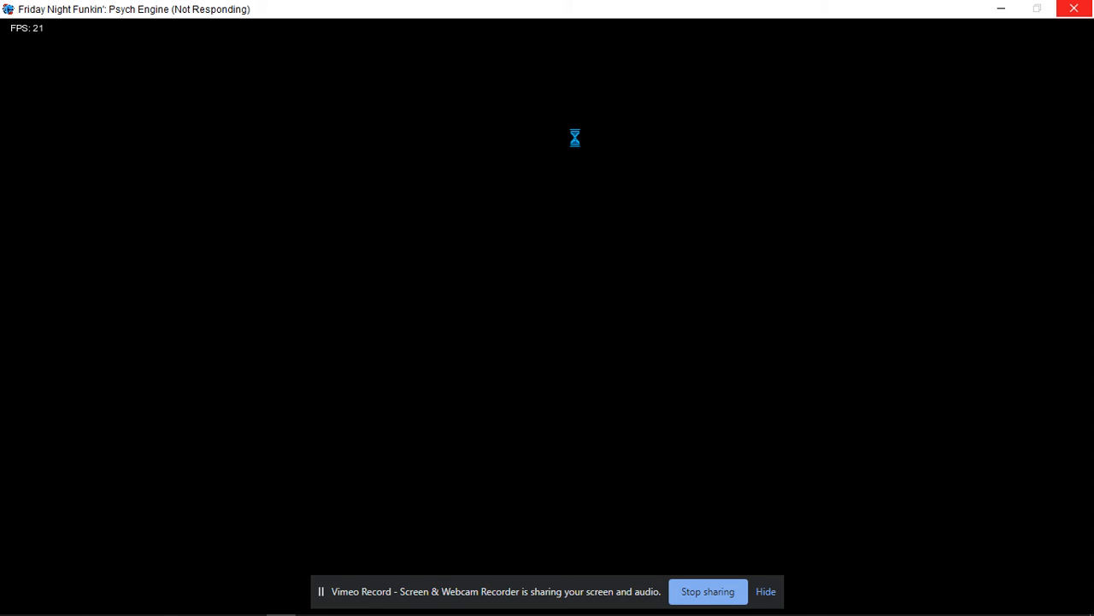
mouse_move(458, 141)
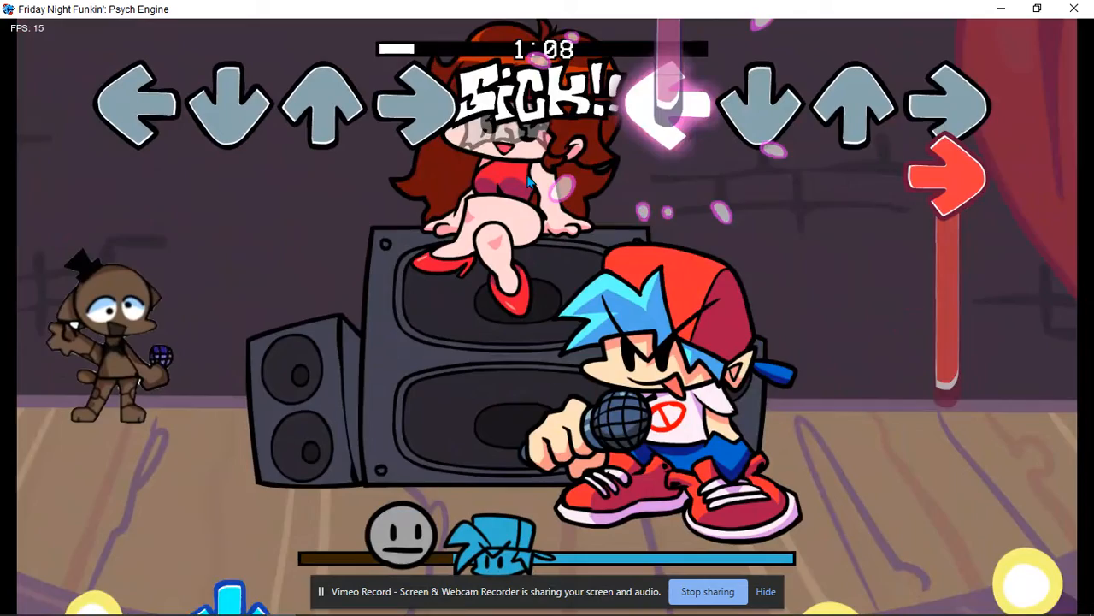
Step: Hit notes while Goober performs as the opponent during the song
key("Escape")
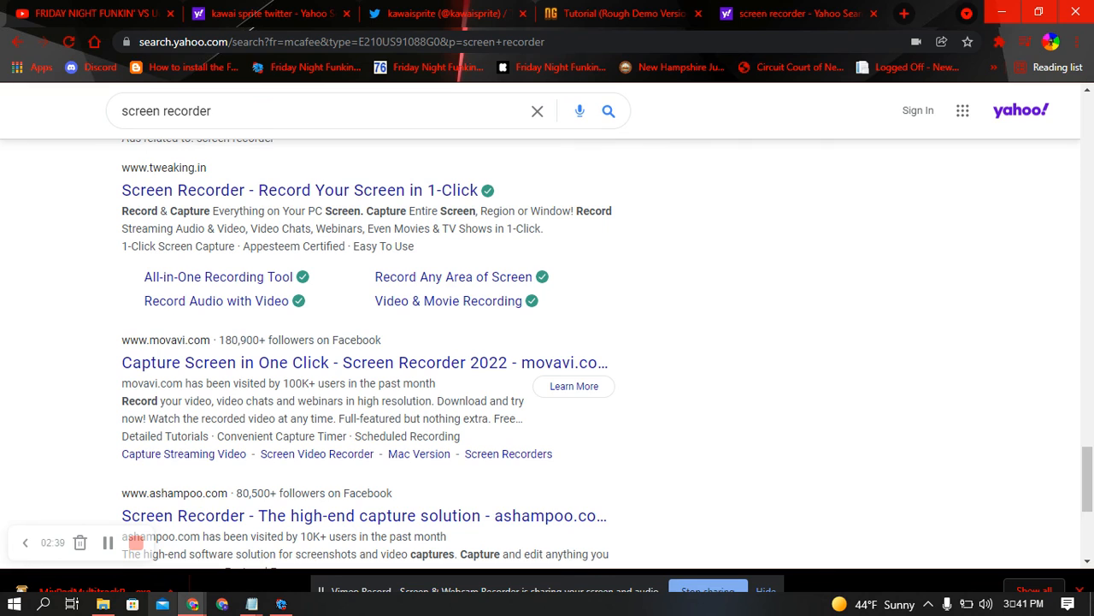
mouse_move(89, 607)
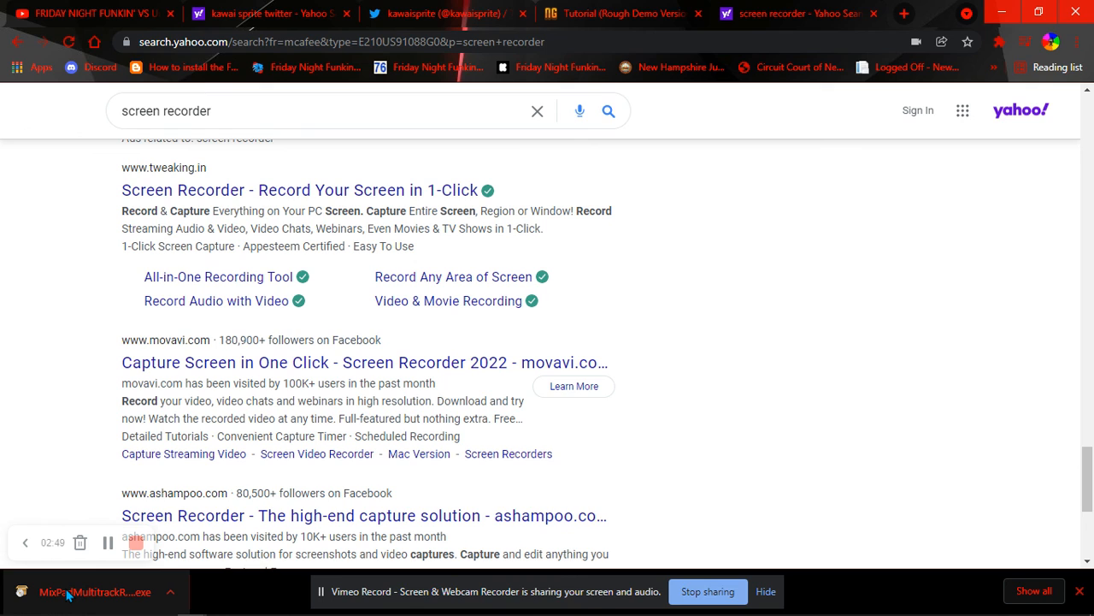
mouse_move(58, 586)
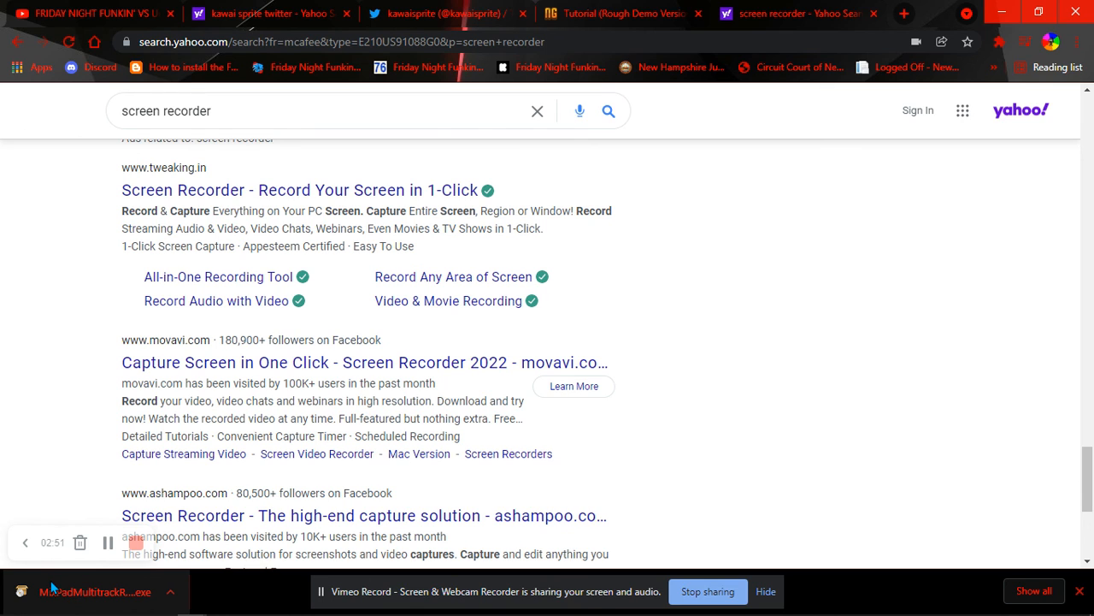